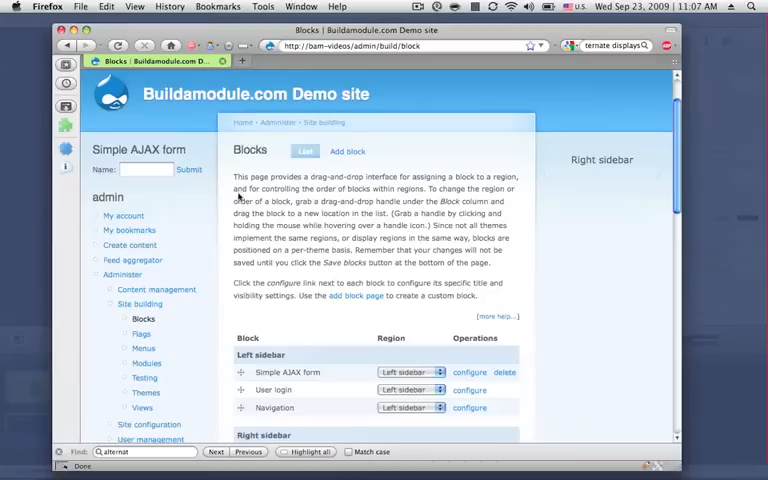
# - Begin entering the name 'Chrl' in the Simple AJAX form's Name field
pyautogui.click(148, 169)
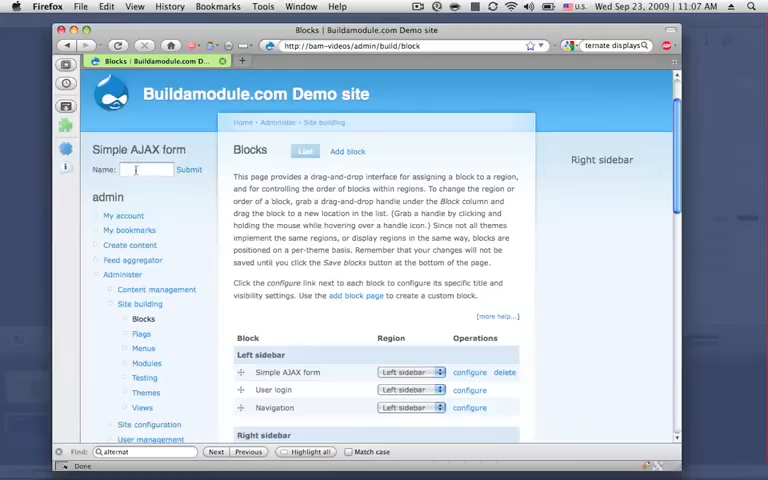
pyautogui.write('Chrl')
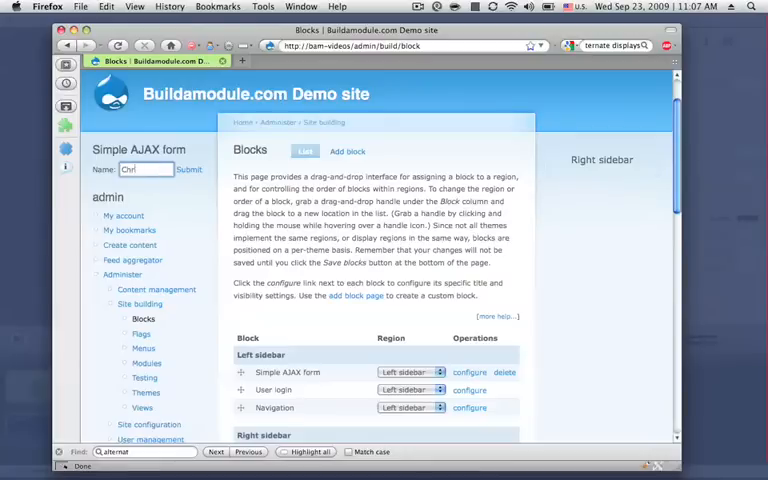